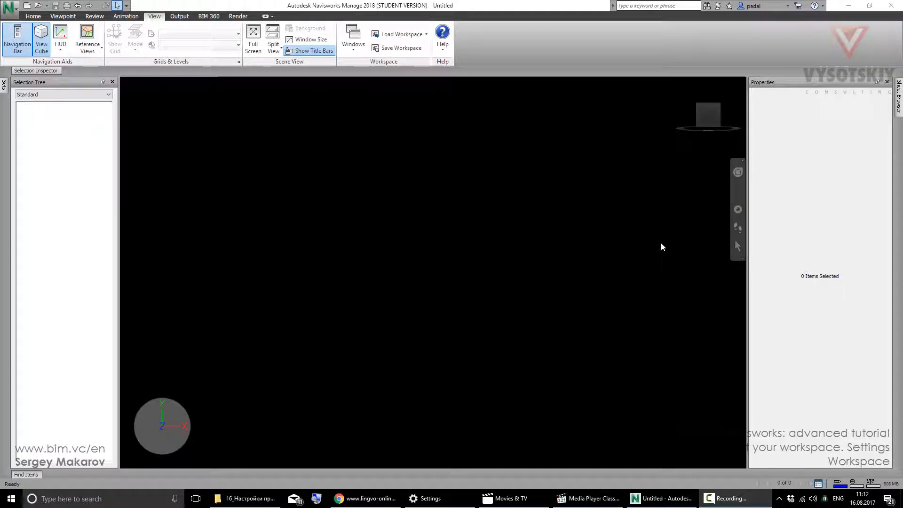
{"action": "mouse_move", "coordinate": [642, 248]}
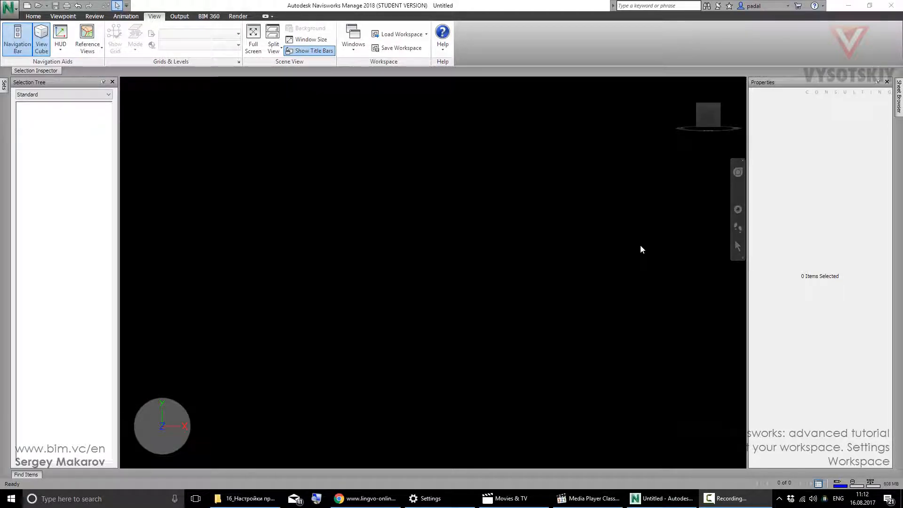
{"action": "mouse_move", "coordinate": [119, 148]}
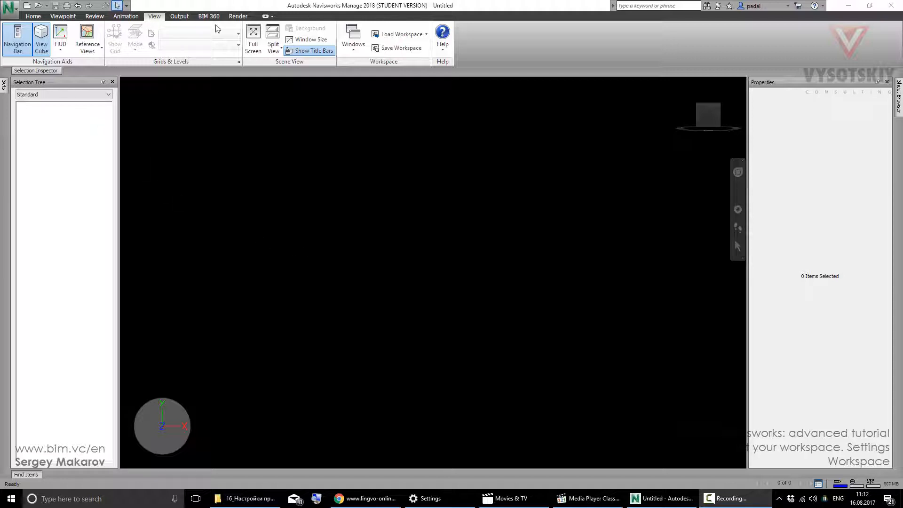
Show Clash Detective and TimeLiner from the Windows list, then close Clash Detective, leaving TimeLiner docked
{"action": "left_click", "coordinate": [352, 38]}
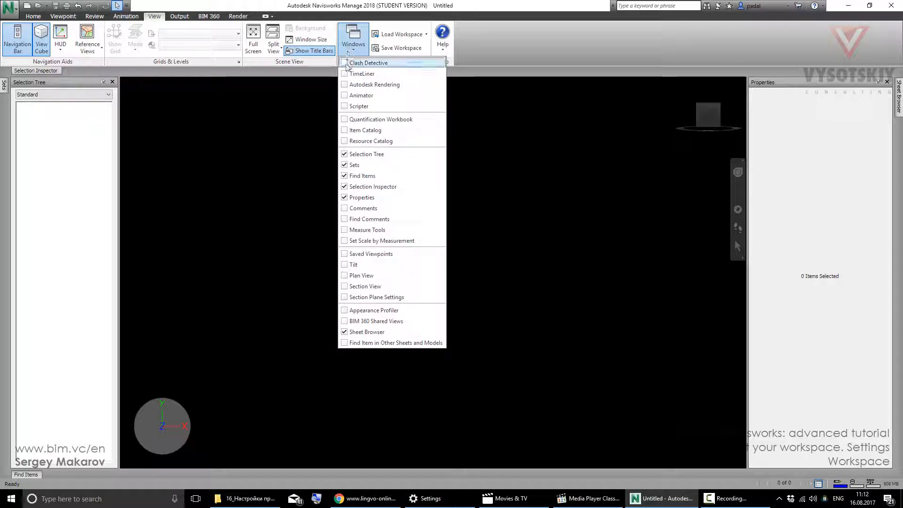
{"action": "left_click", "coordinate": [369, 63]}
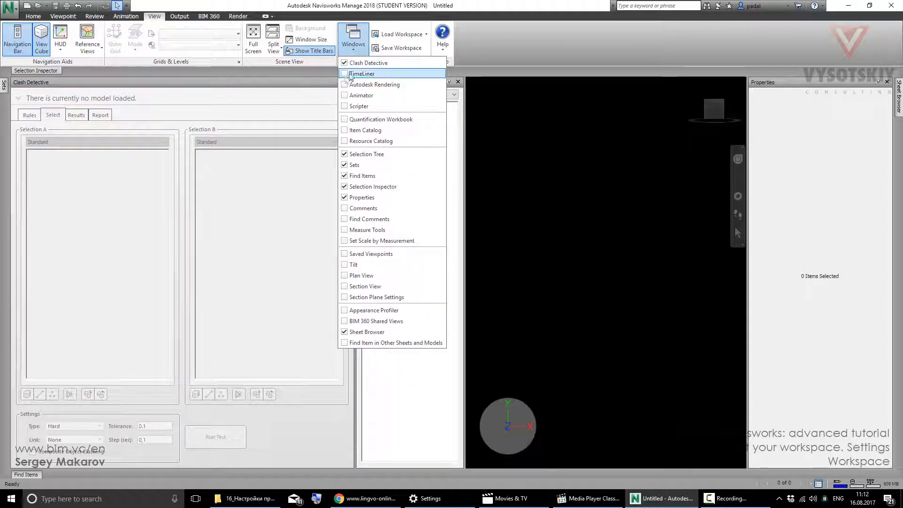
{"action": "left_click", "coordinate": [344, 74]}
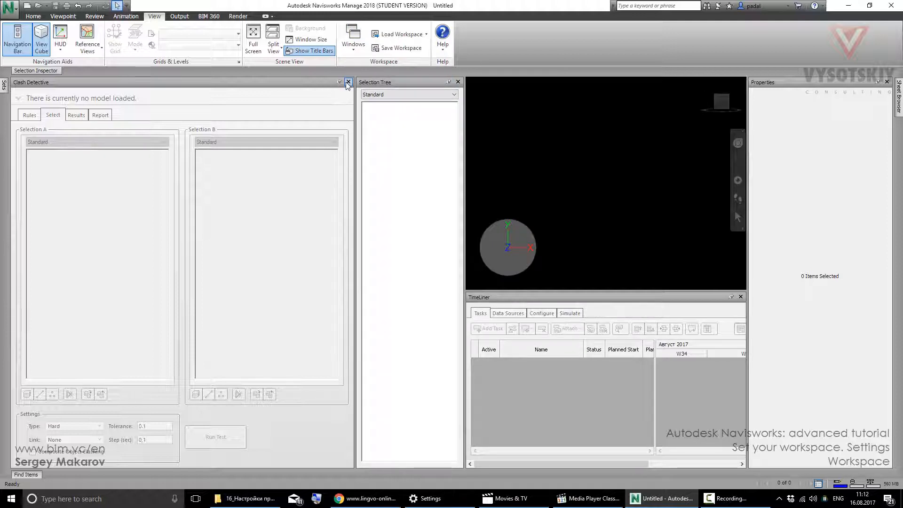
{"action": "left_click", "coordinate": [347, 81]}
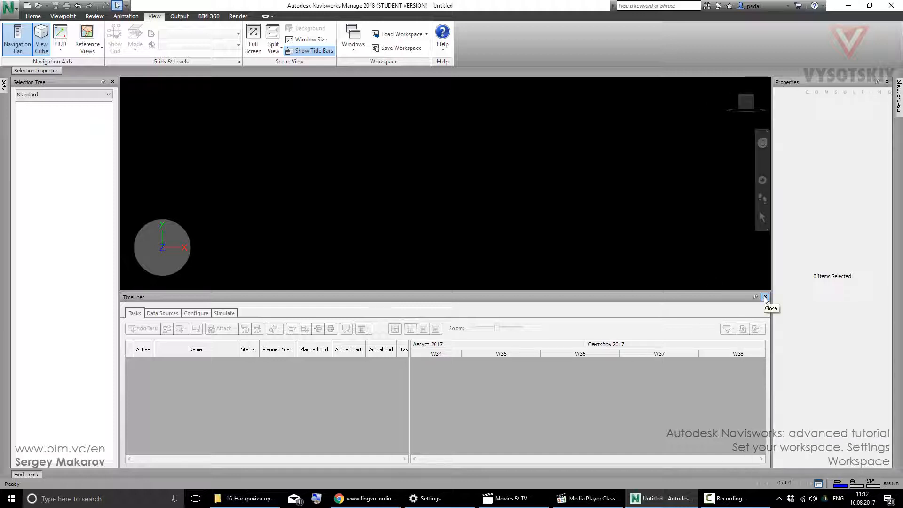
Close TimeLiner and show the Animator and Scripter panels from the Home tab's Tools
{"action": "left_click", "coordinate": [764, 297]}
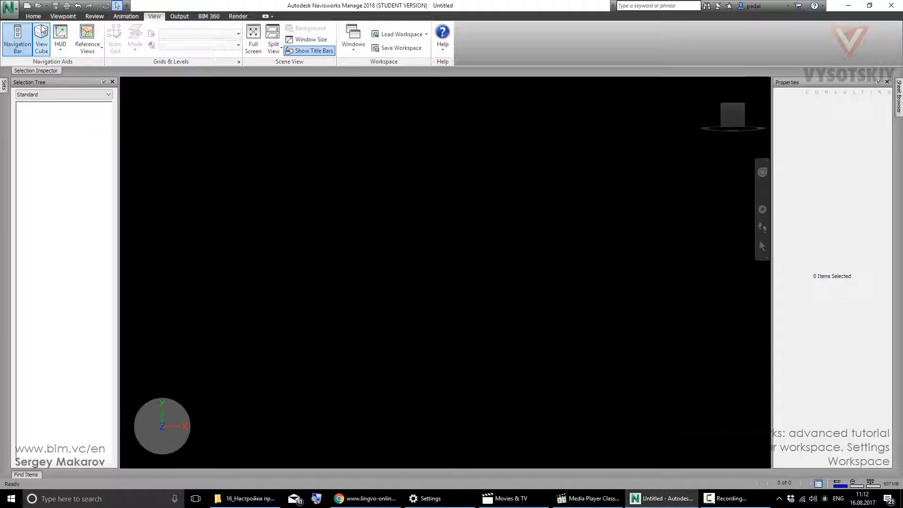
{"action": "left_click", "coordinate": [33, 16]}
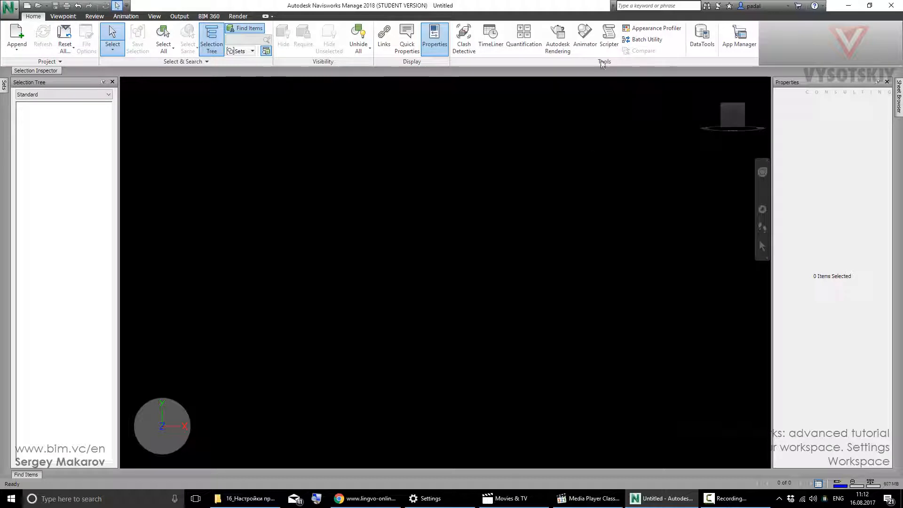
{"action": "left_click", "coordinate": [584, 38]}
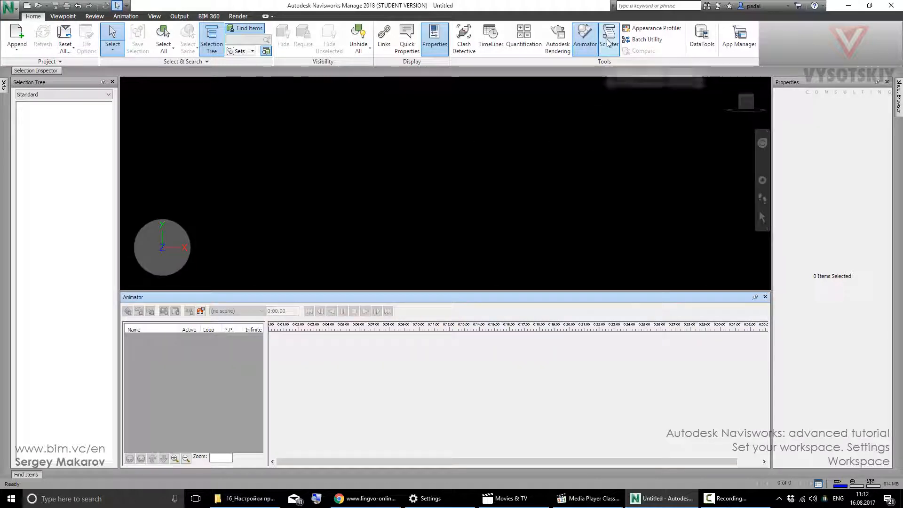
{"action": "left_click", "coordinate": [608, 37]}
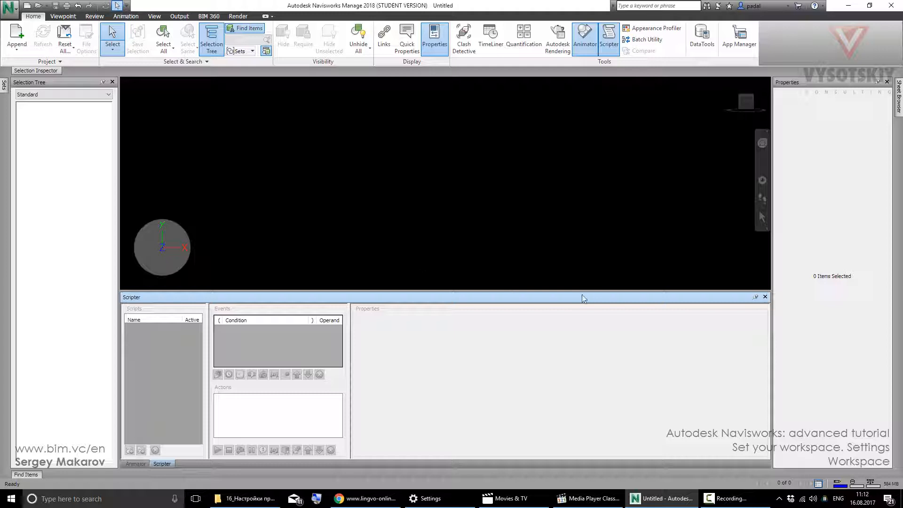
{"action": "mouse_move", "coordinate": [775, 246]}
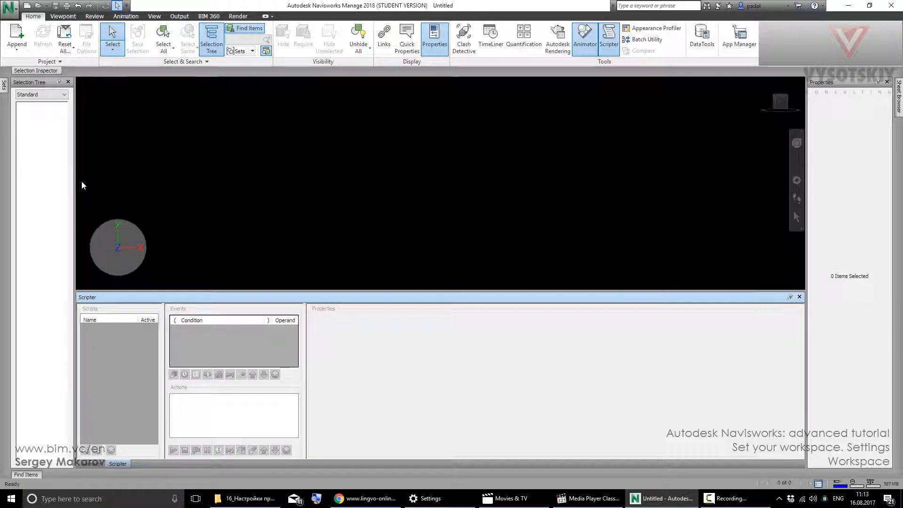
{"action": "mouse_move", "coordinate": [256, 100]}
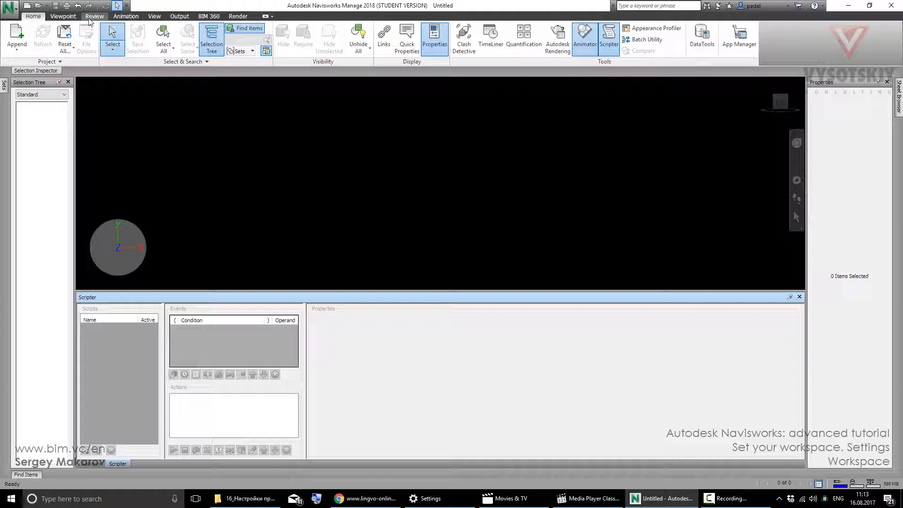
Save the current layout via Save Workspace, naming the file 'Anim'
{"action": "left_click", "coordinate": [153, 16]}
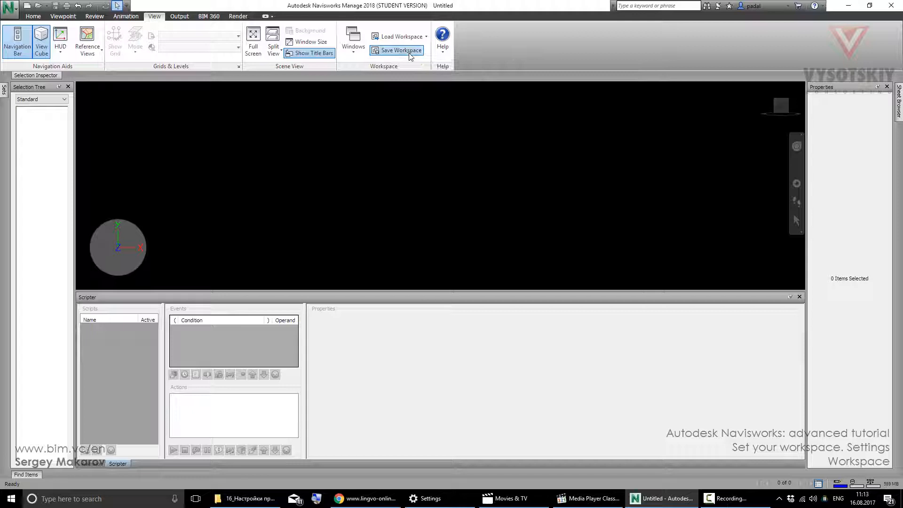
{"action": "left_click", "coordinate": [397, 50]}
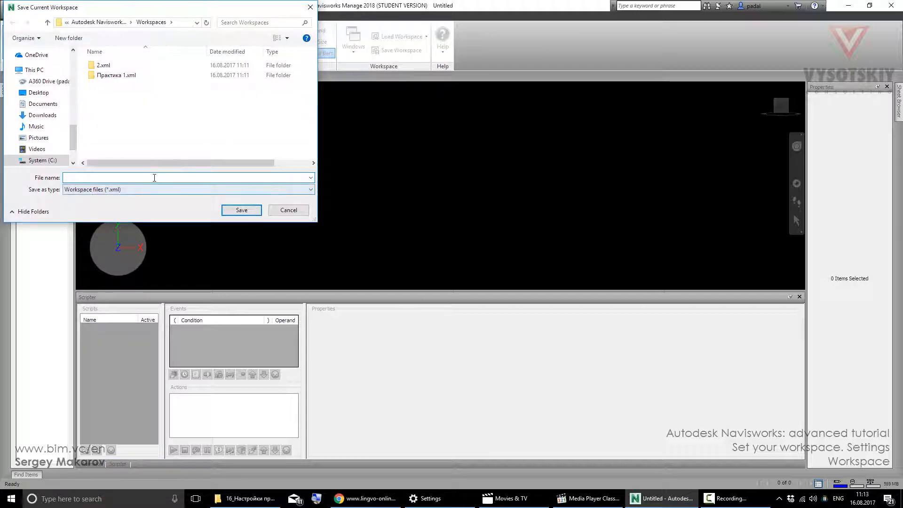
{"action": "left_click", "coordinate": [153, 178]}
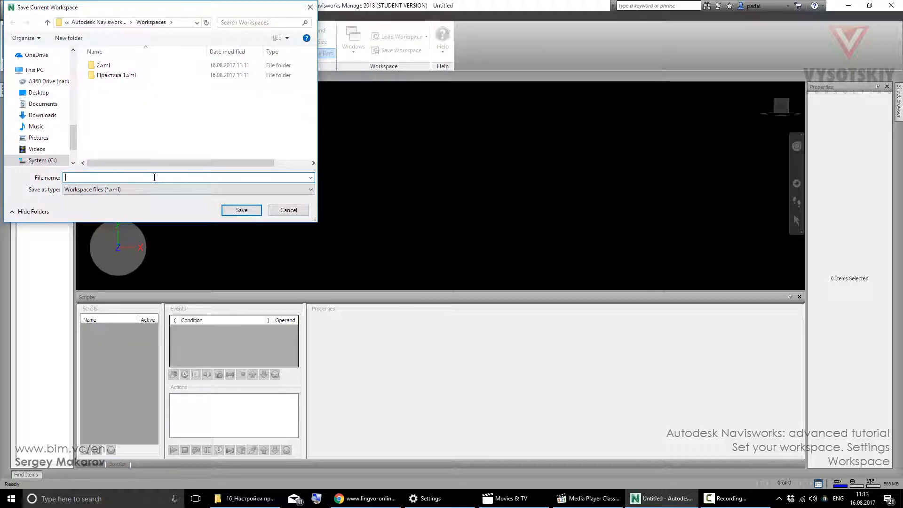
{"action": "type", "text": "Anim"}
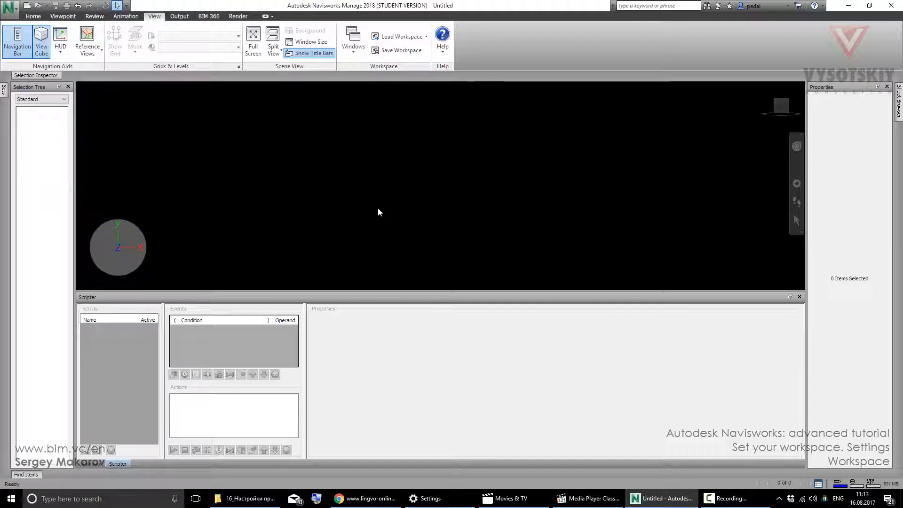
{"action": "mouse_move", "coordinate": [401, 179]}
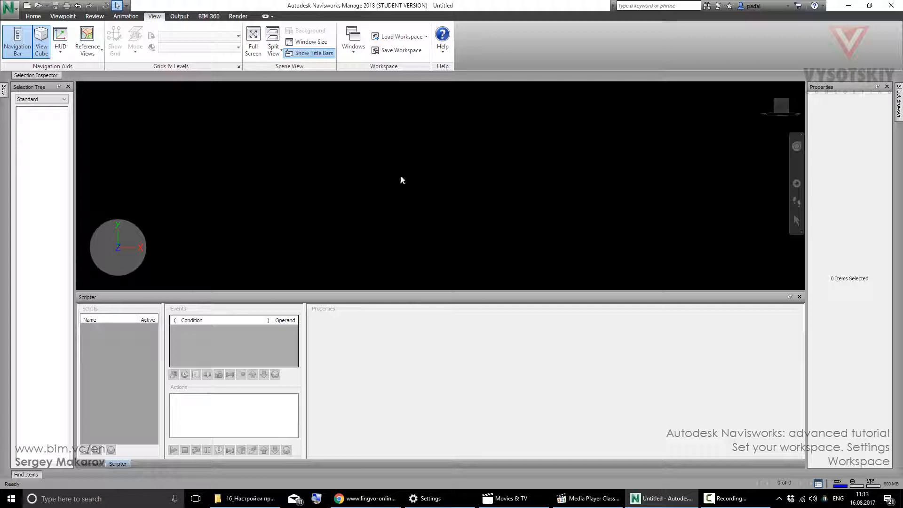
{"action": "mouse_move", "coordinate": [398, 37]}
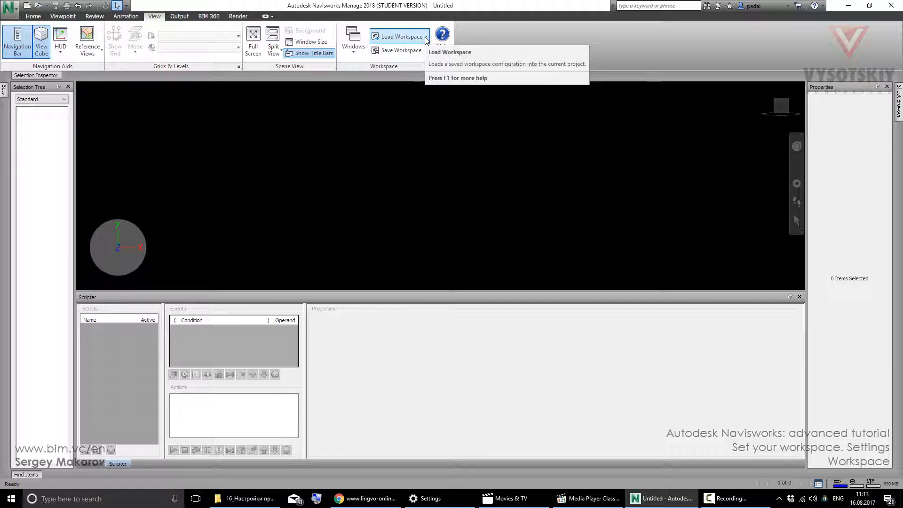
Load the Navisworks Minimal preset workspace, then the Navisworks Extended preset
{"action": "left_click", "coordinate": [398, 37]}
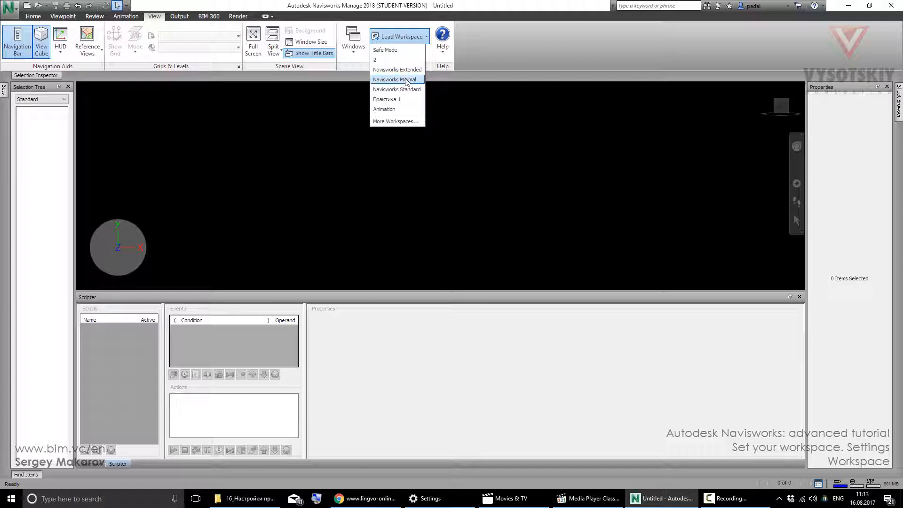
{"action": "left_click", "coordinate": [394, 79]}
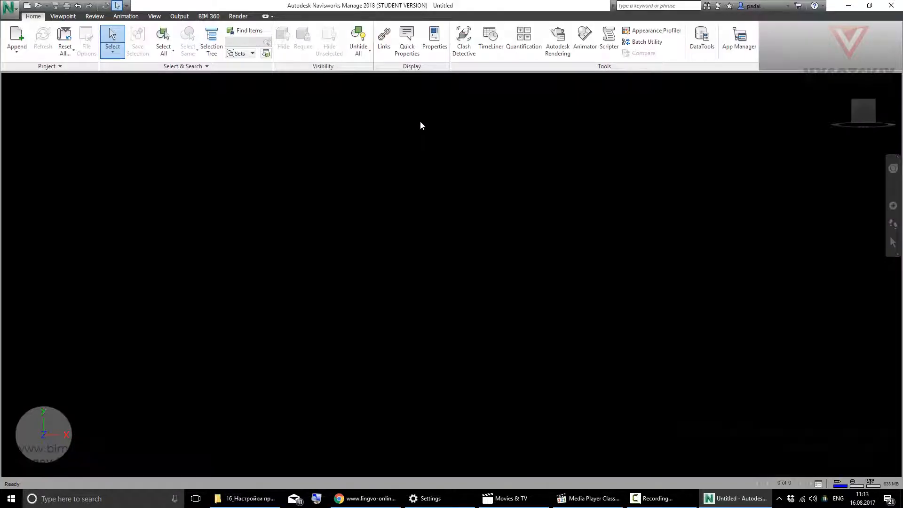
{"action": "left_click", "coordinate": [153, 16]}
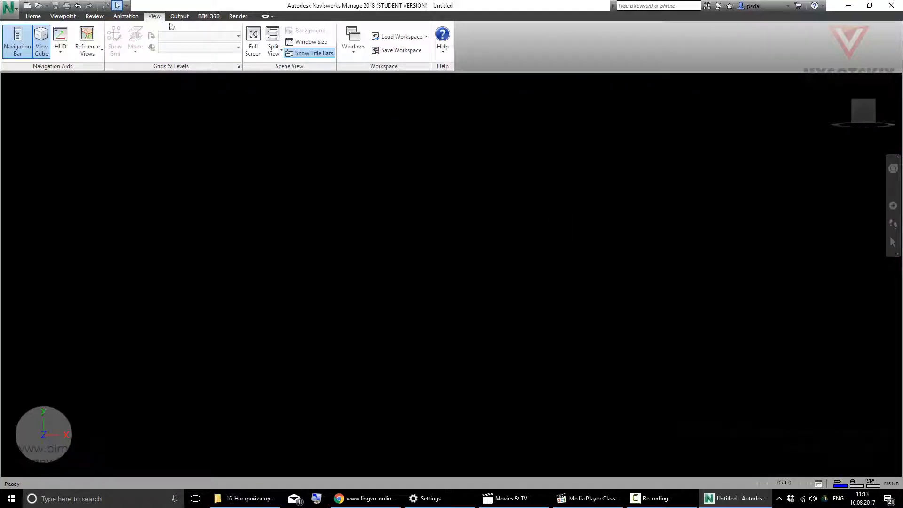
{"action": "left_click", "coordinate": [399, 37]}
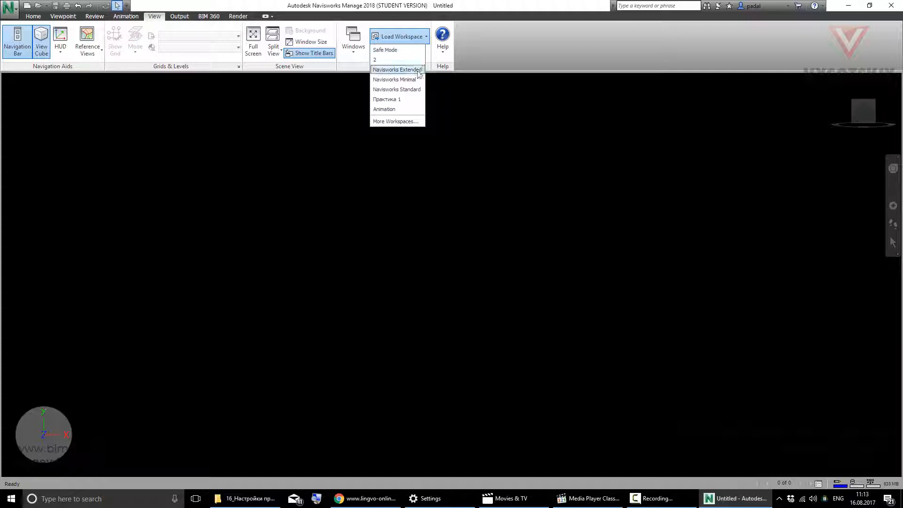
{"action": "left_click", "coordinate": [396, 69]}
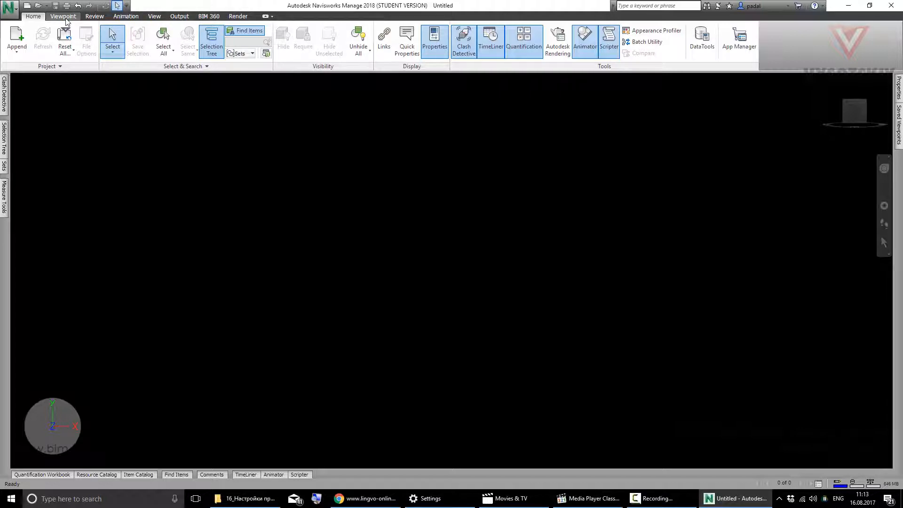
Reload the saved Animation workspace, restoring the Scripter layout
{"action": "left_click", "coordinate": [154, 16]}
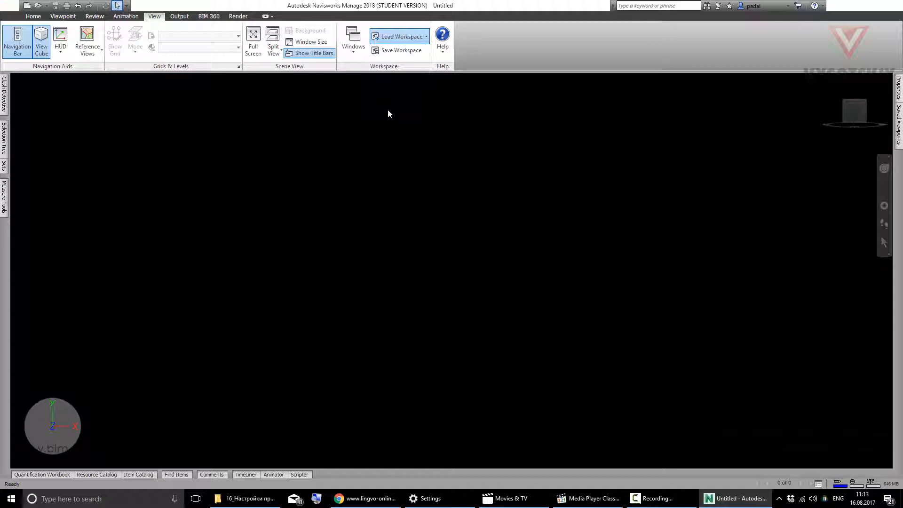
{"action": "left_click", "coordinate": [396, 37]}
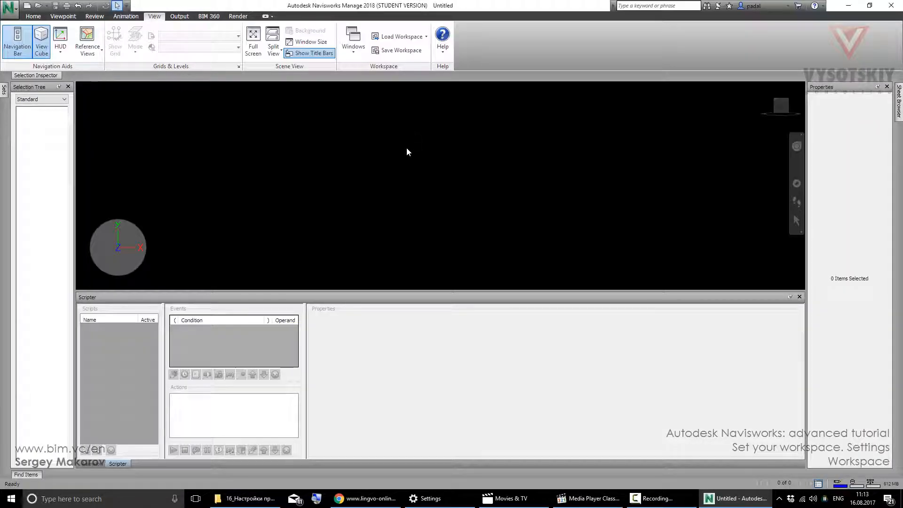
{"action": "mouse_move", "coordinate": [419, 62]}
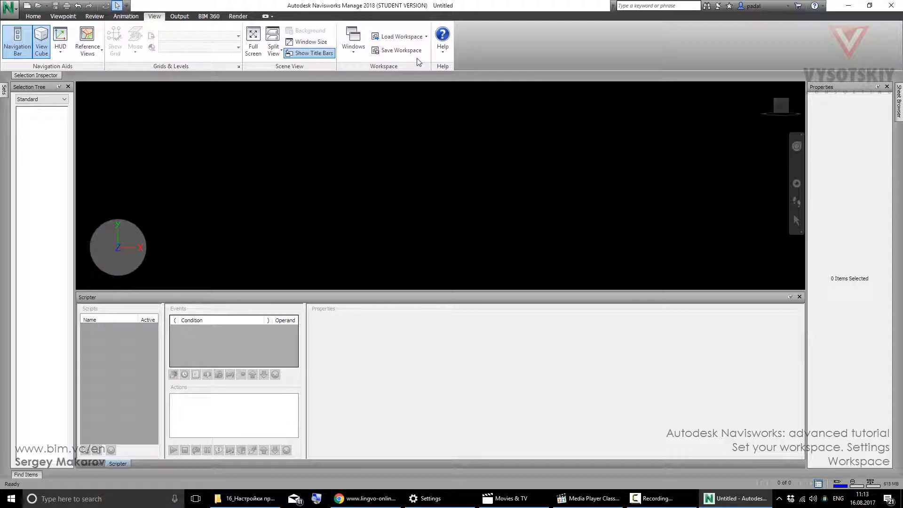
{"action": "mouse_move", "coordinate": [434, 94]}
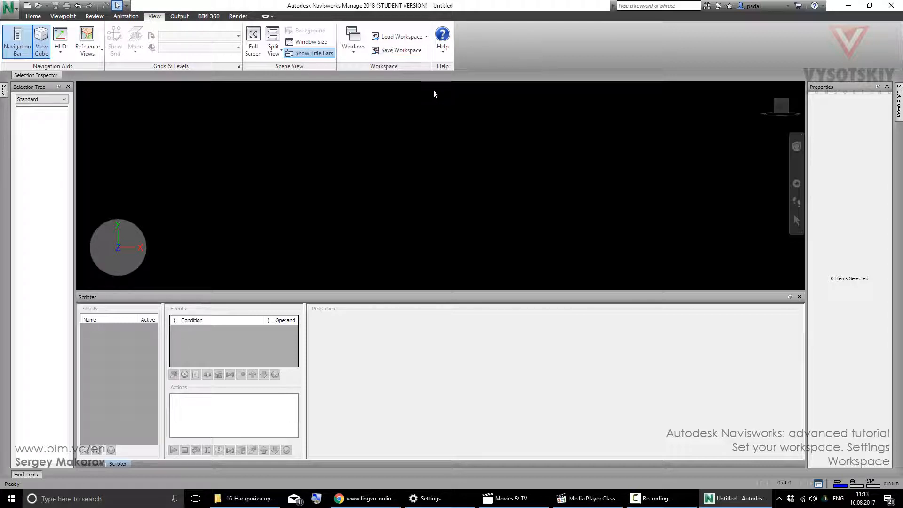
{"action": "mouse_move", "coordinate": [460, 125]}
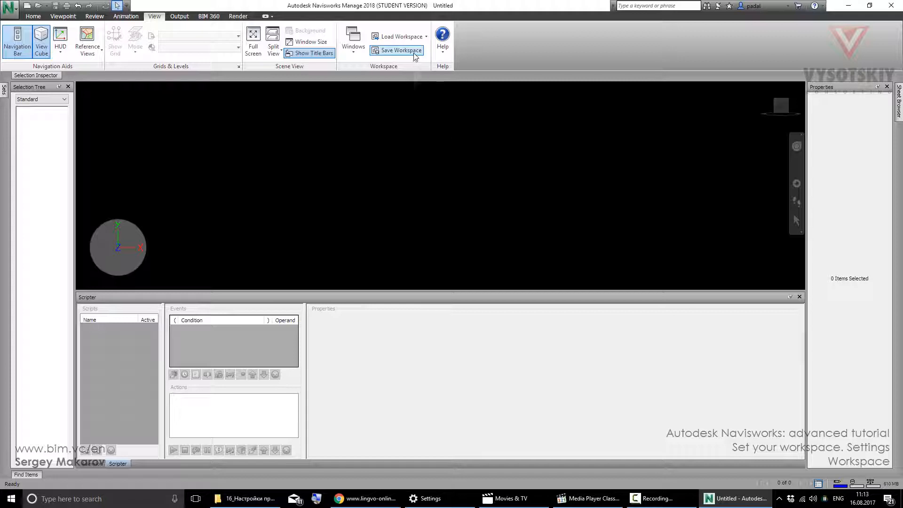
{"action": "left_click", "coordinate": [401, 50]}
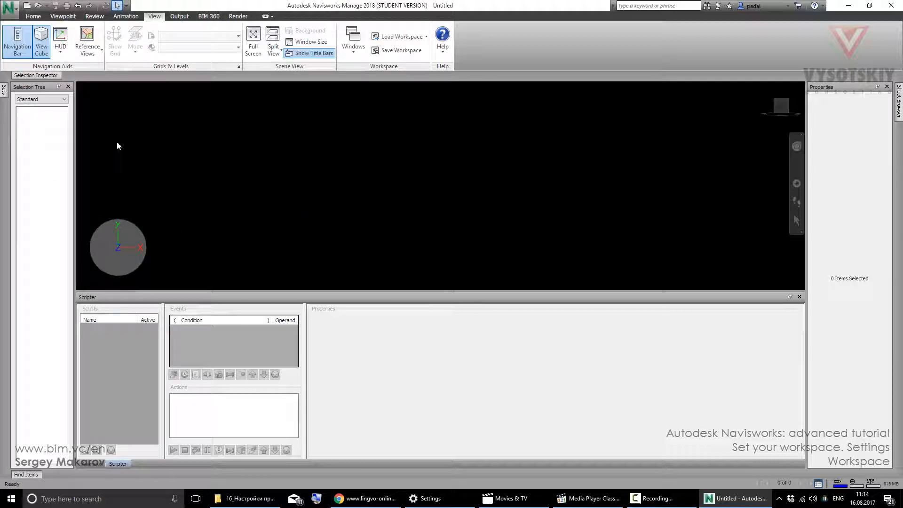
{"action": "mouse_move", "coordinate": [597, 245]}
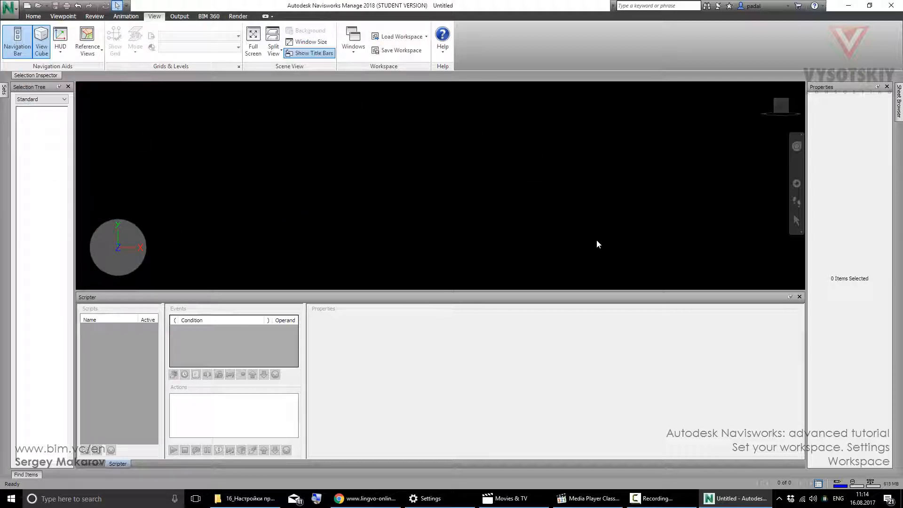